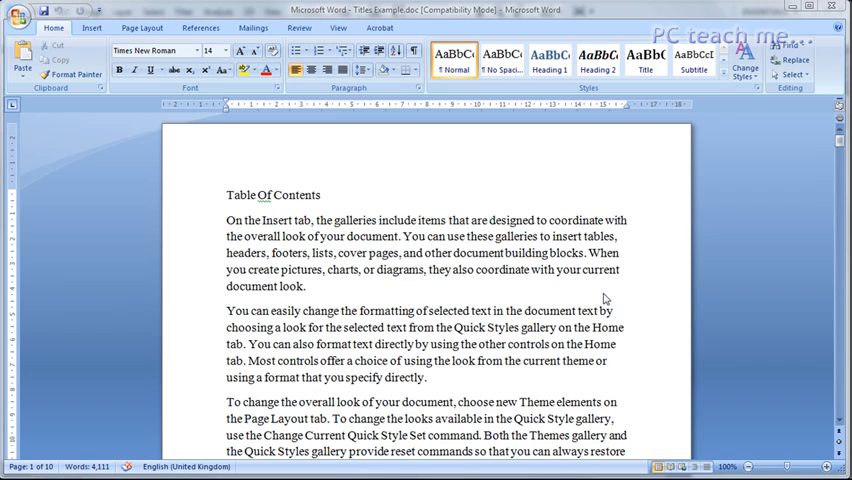
pyautogui.moveTo(337, 204)
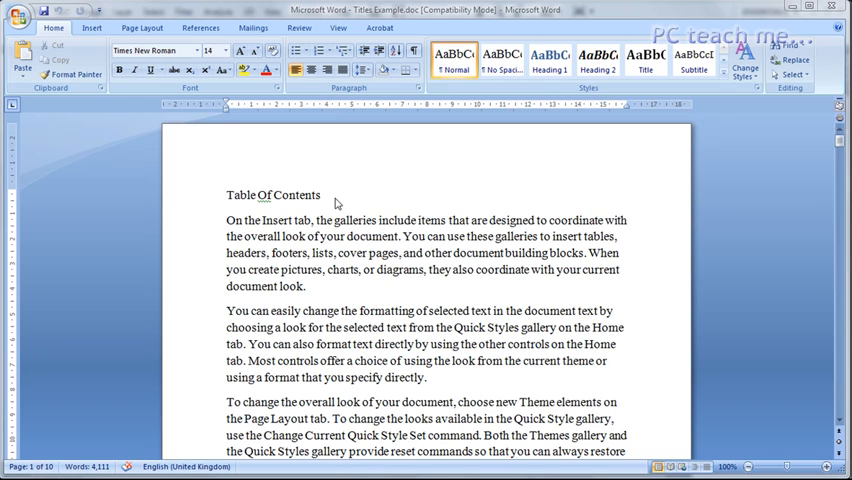
pyautogui.moveTo(336, 203)
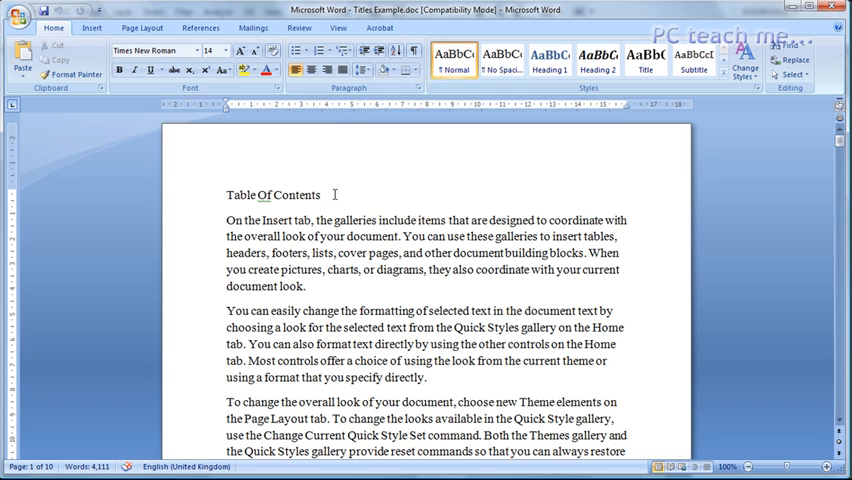
# Step: Add 'Introduction' on a new line below the title and style it Heading 1
pyautogui.press('enter')
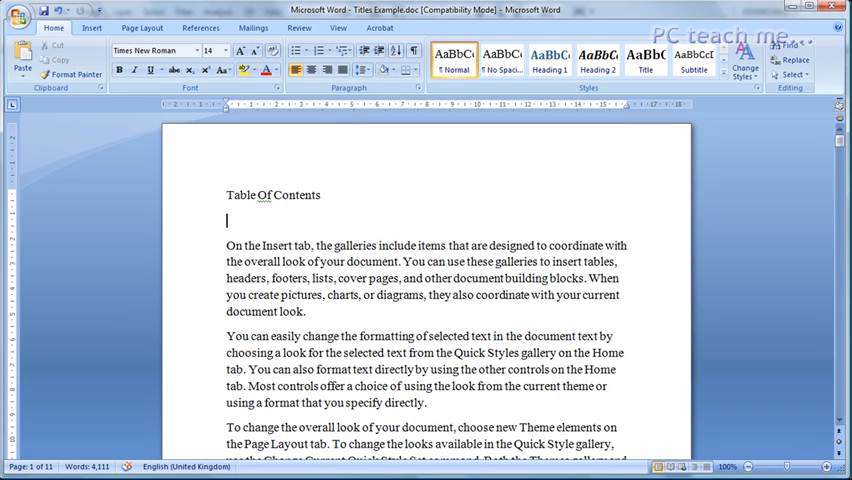
pyautogui.write('in')
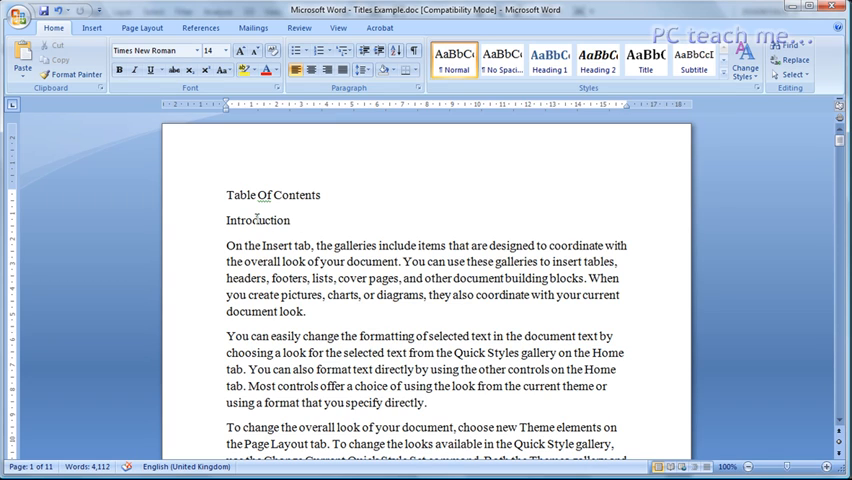
pyautogui.doubleClick(258, 220)
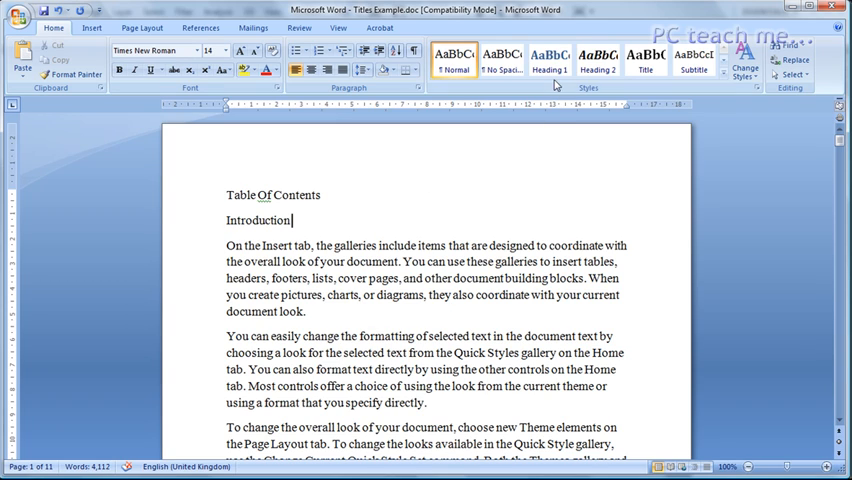
pyautogui.click(549, 62)
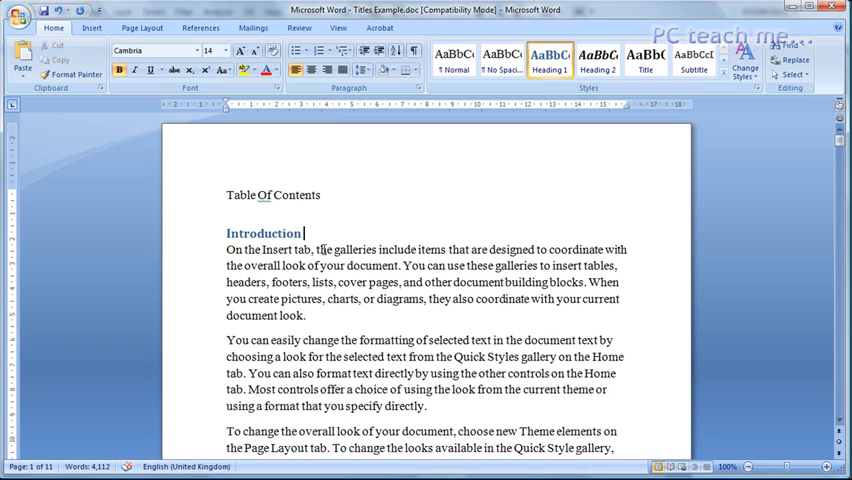
pyautogui.moveTo(329, 246)
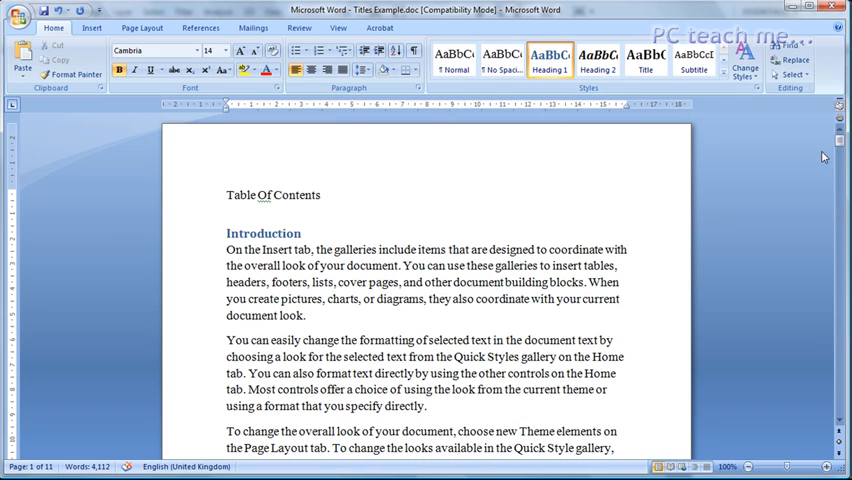
# Step: Add 'Details' on the blank line between page-2 paragraphs and style it Heading 2
pyautogui.scroll(-3)
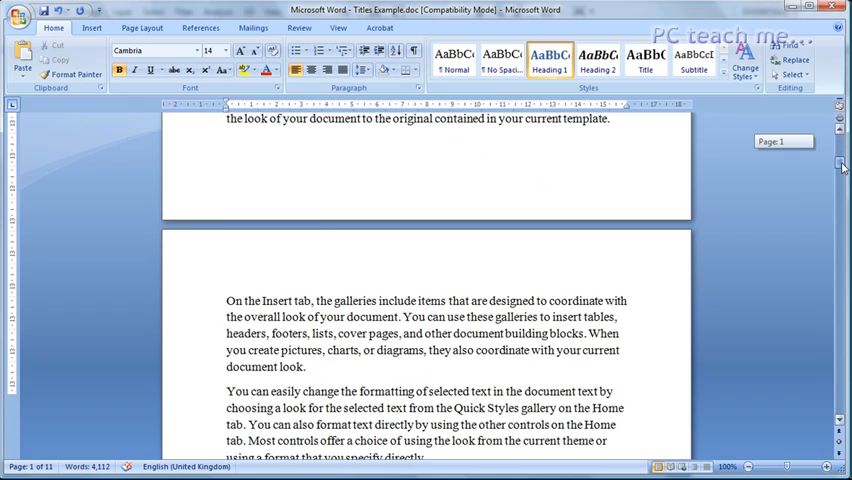
pyautogui.scroll(-3)
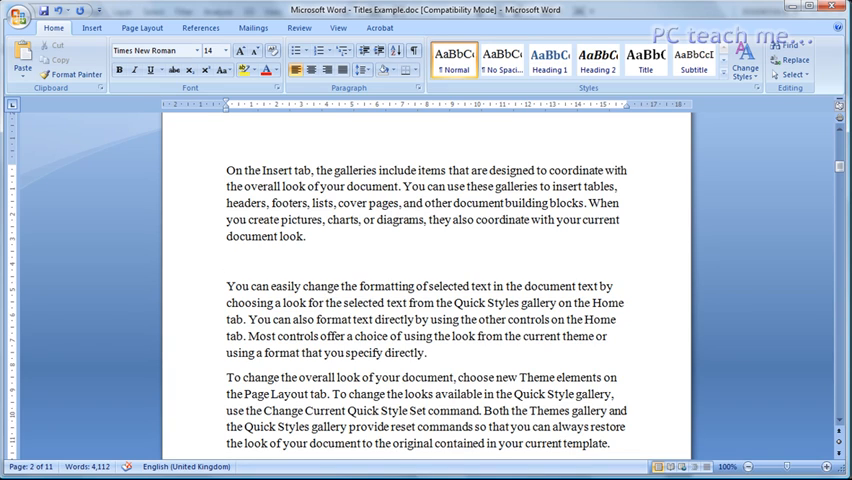
pyautogui.click(227, 262)
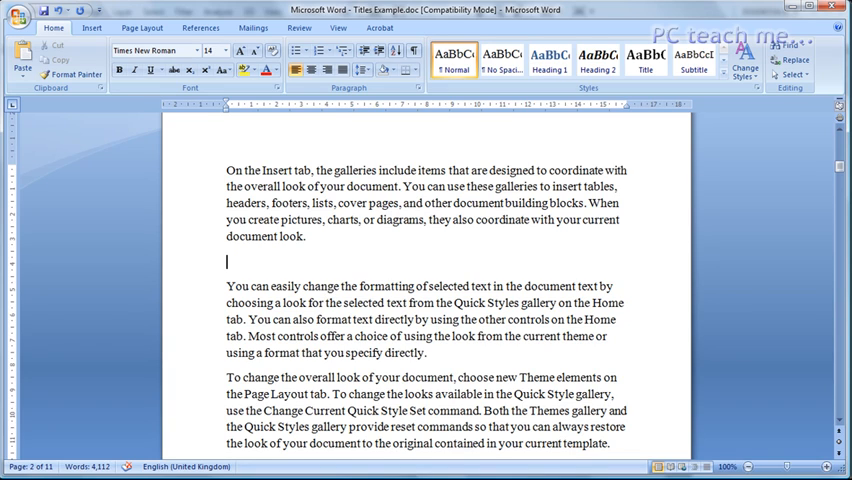
pyautogui.write('Details')
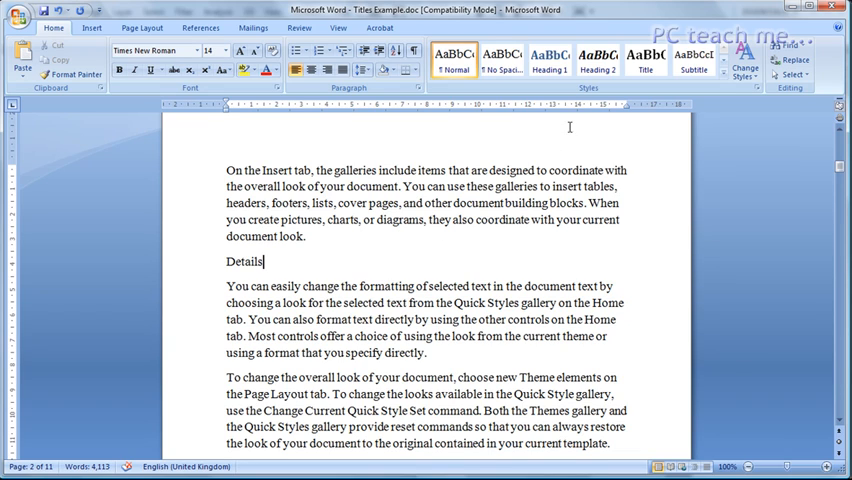
pyautogui.click(597, 60)
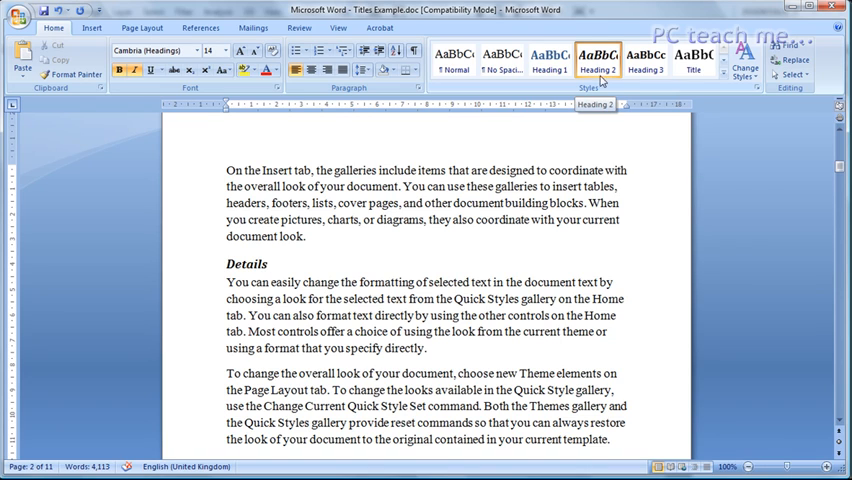
pyautogui.scroll(-3)
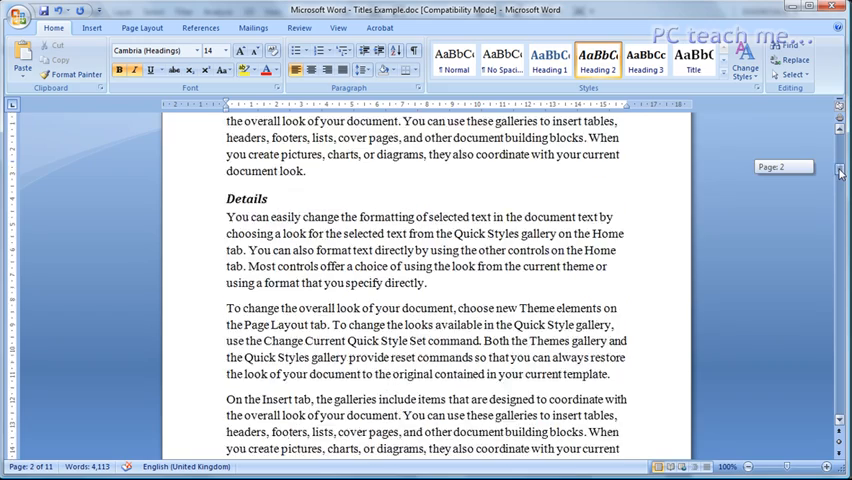
pyautogui.scroll(-3)
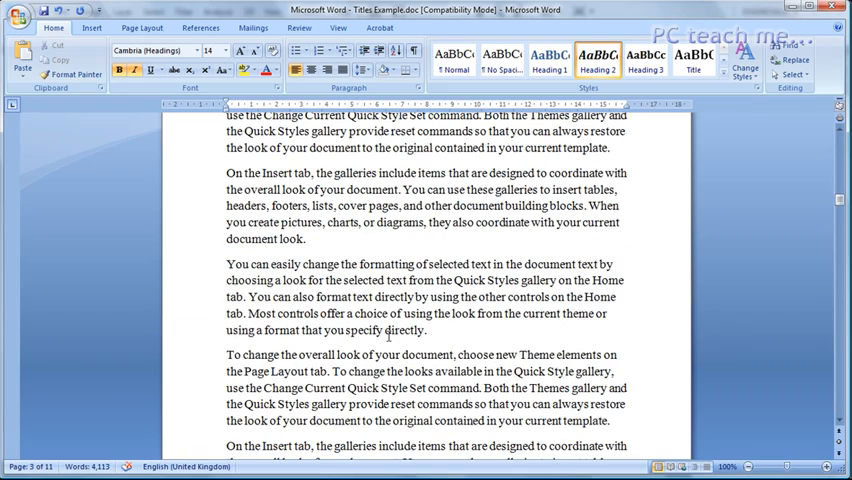
# Step: Add 'Summary' on a new line after the page-4 paragraph as a Heading 3
pyautogui.scroll(-3)
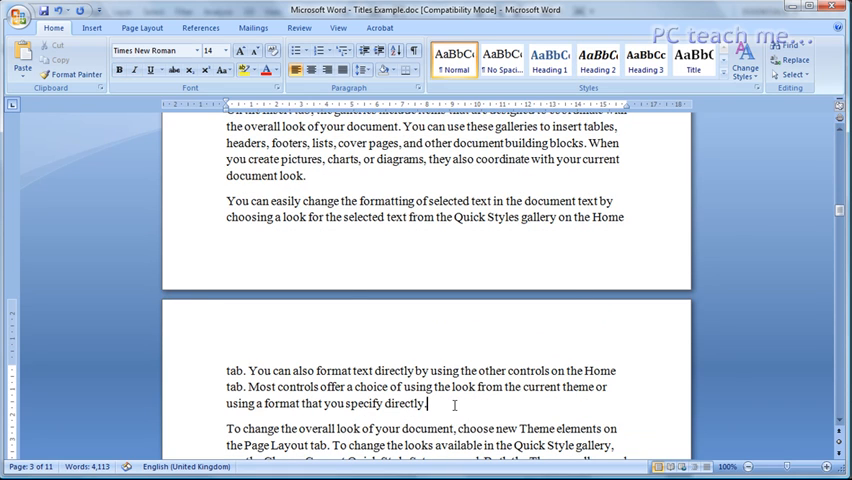
pyautogui.press('enter')
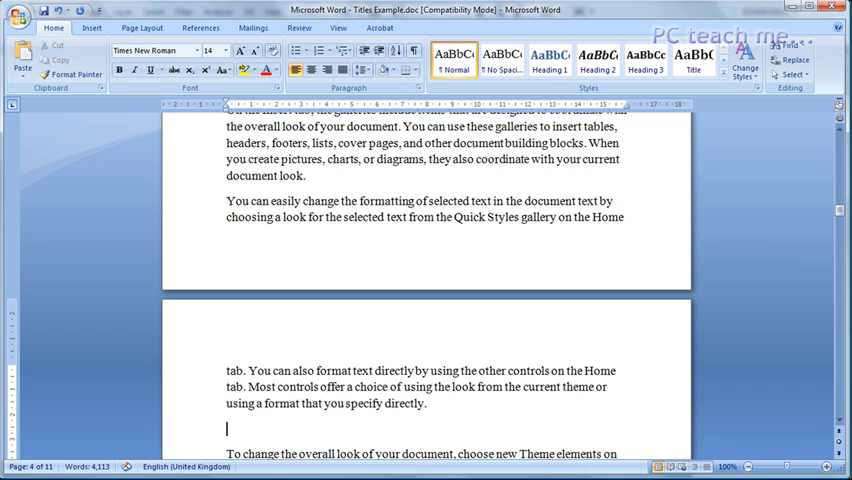
pyautogui.write('Summary')
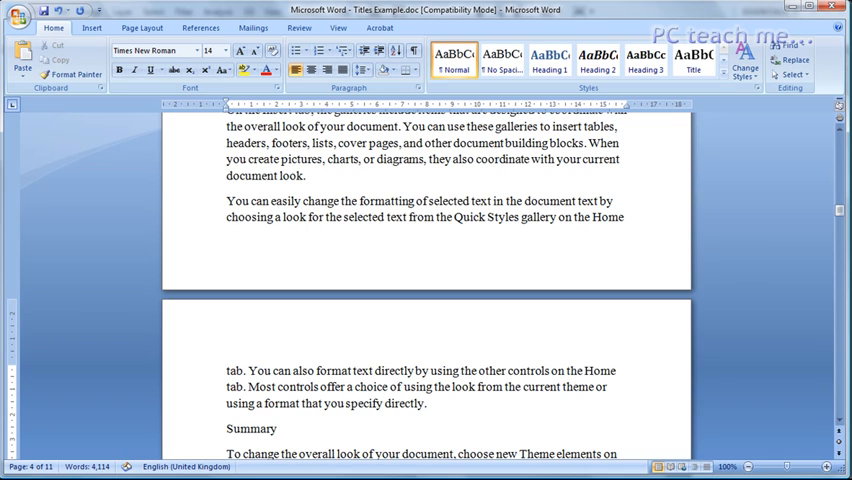
pyautogui.moveTo(657, 90)
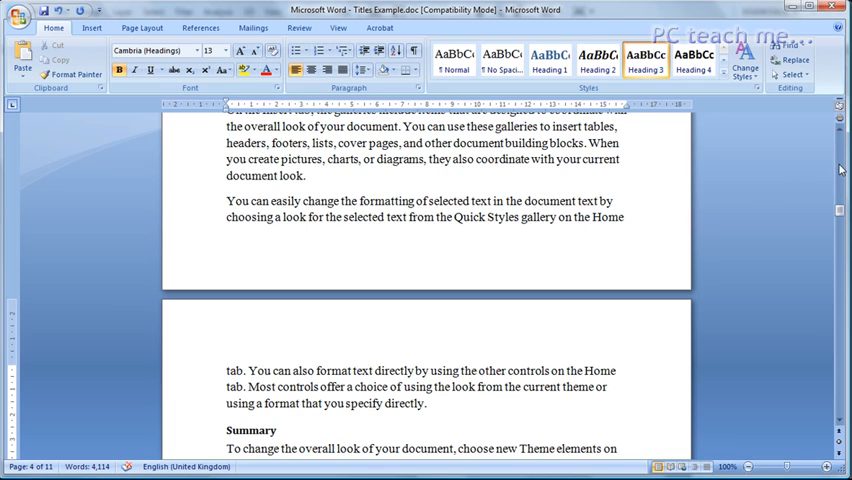
pyautogui.scroll(-3)
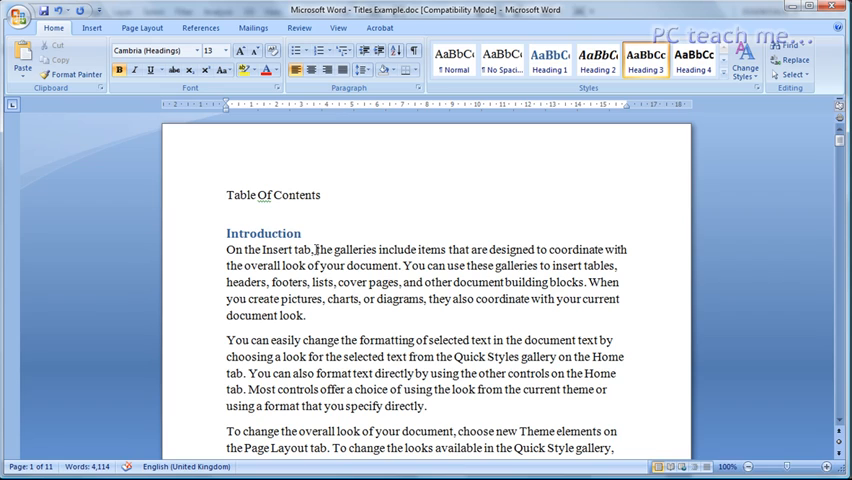
pyautogui.moveTo(316, 218)
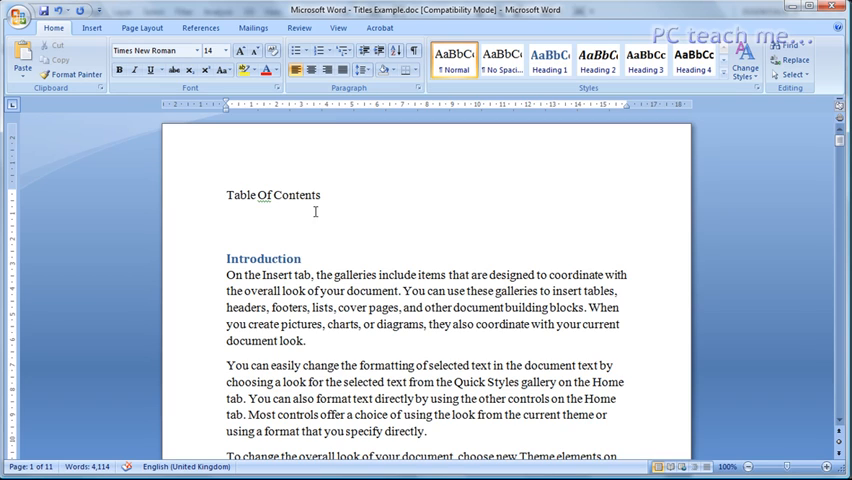
pyautogui.moveTo(316, 216)
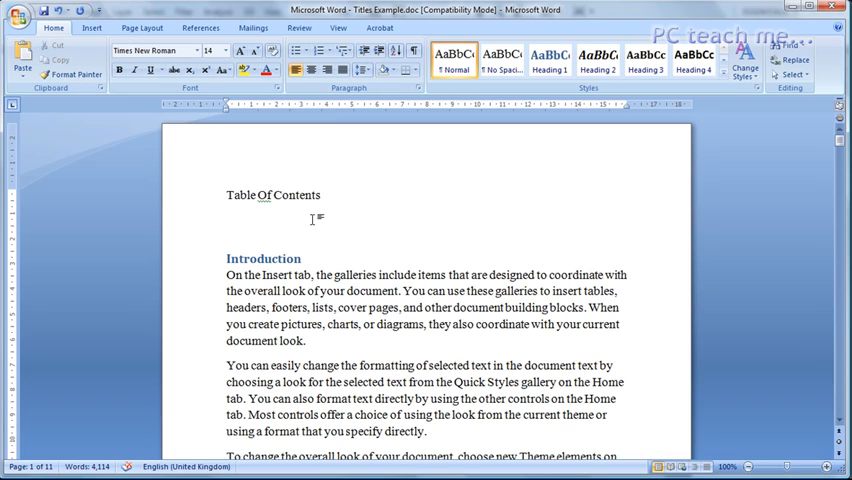
# Step: Place the insertion point on the empty line beneath the Table Of Contents title
pyautogui.click(227, 220)
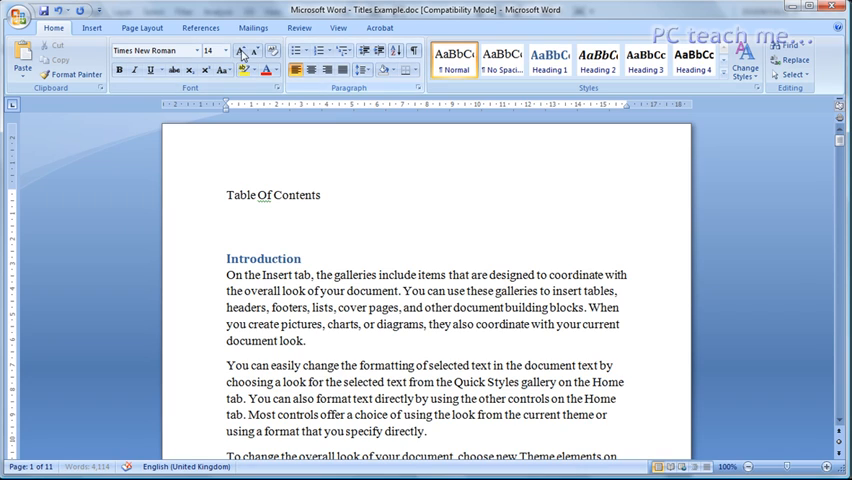
pyautogui.moveTo(155, 50)
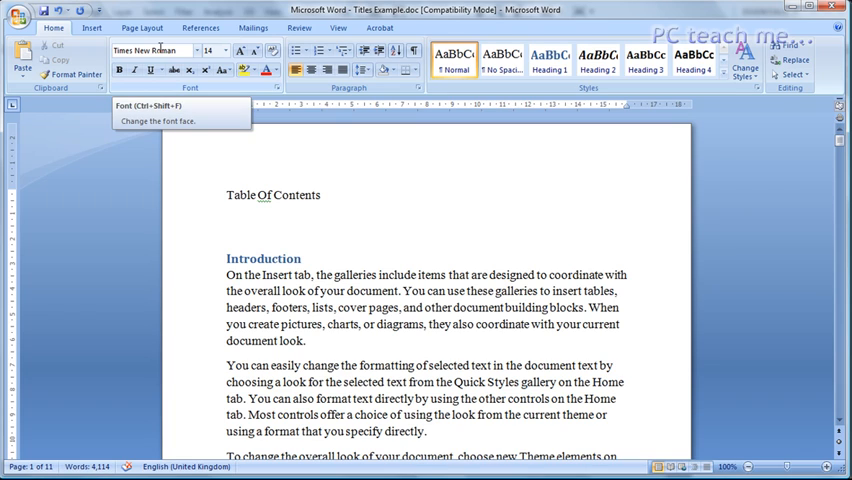
pyautogui.click(227, 221)
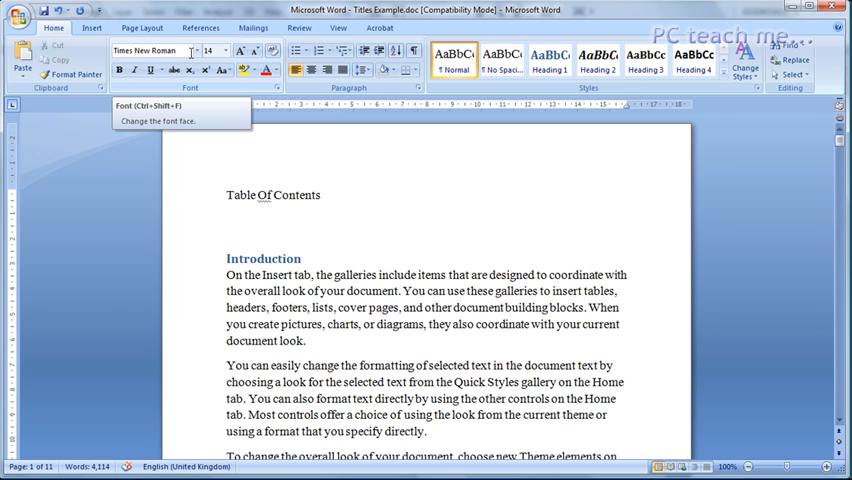
pyautogui.click(227, 221)
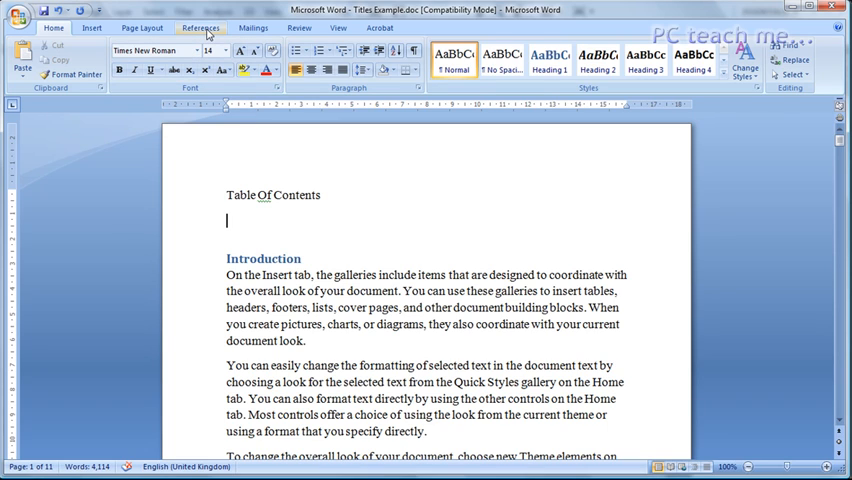
# Step: Show the built-in Table of Contents gallery from the References ribbon
pyautogui.click(201, 27)
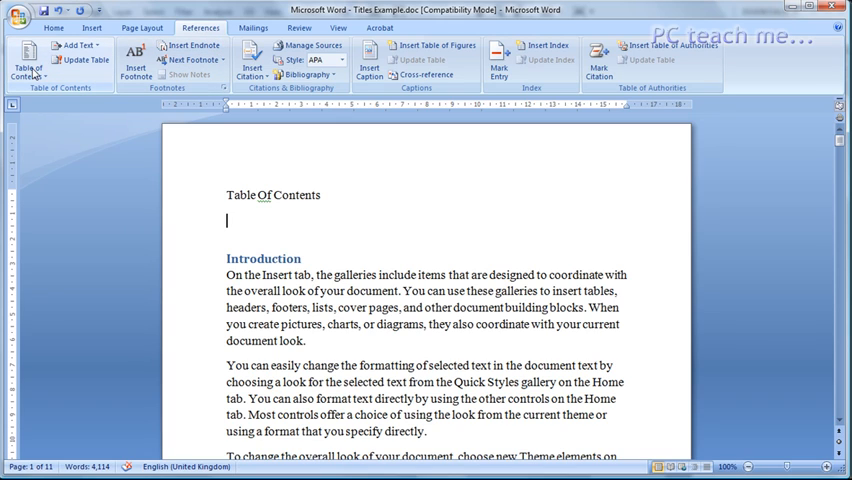
pyautogui.moveTo(29, 60)
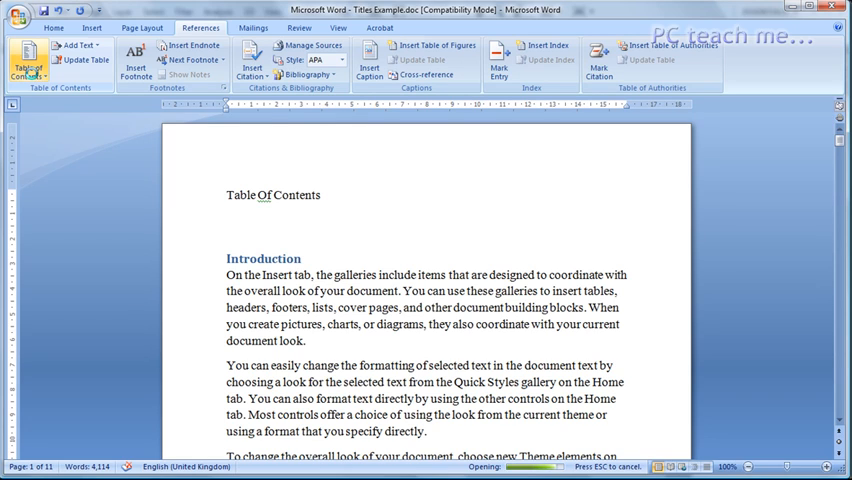
pyautogui.click(28, 62)
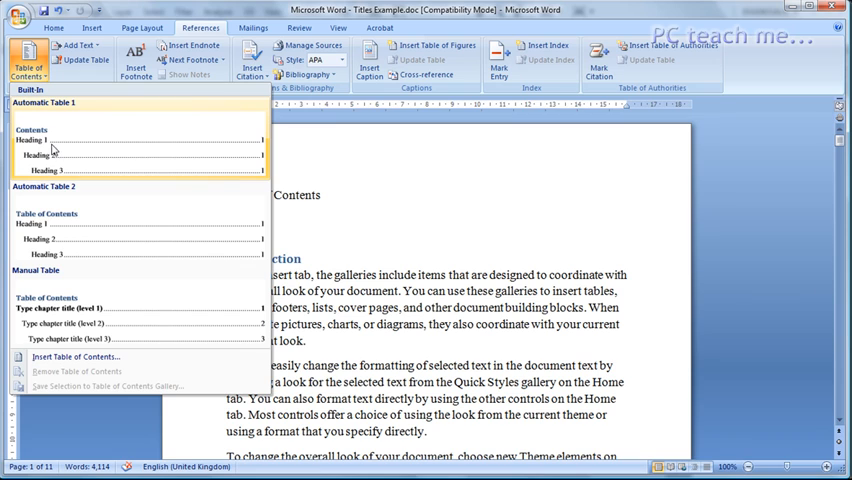
pyautogui.moveTo(57, 155)
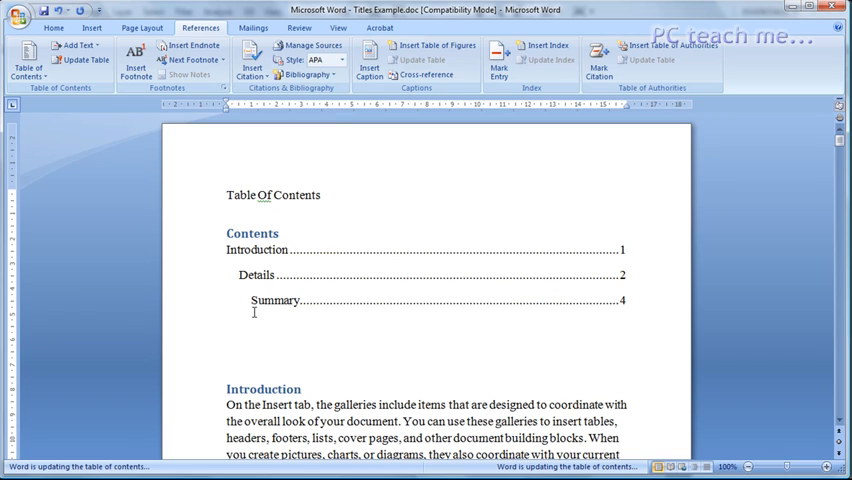
pyautogui.click(227, 350)
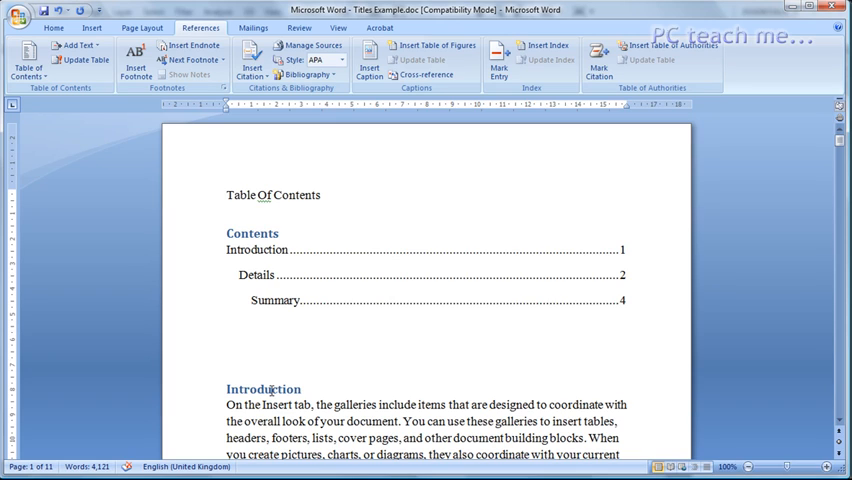
pyautogui.click(227, 350)
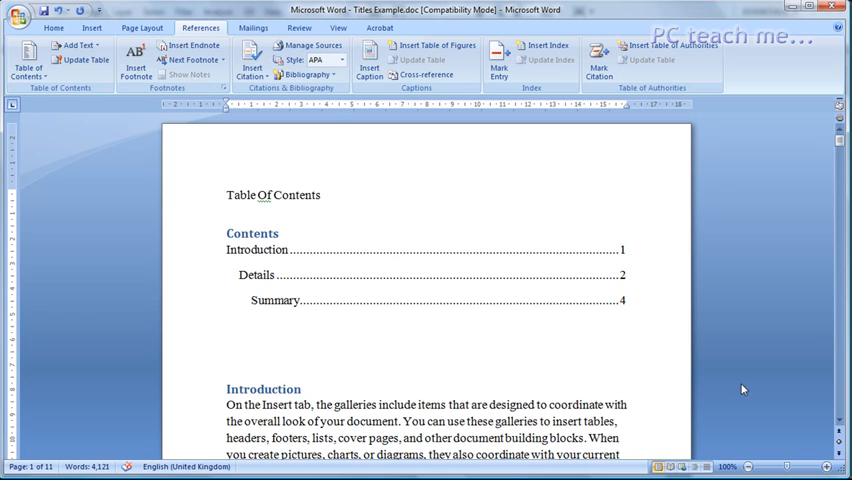
# Step: Add 'hello' on the empty line in the Introduction section and style it Heading 2
pyautogui.scroll(-3)
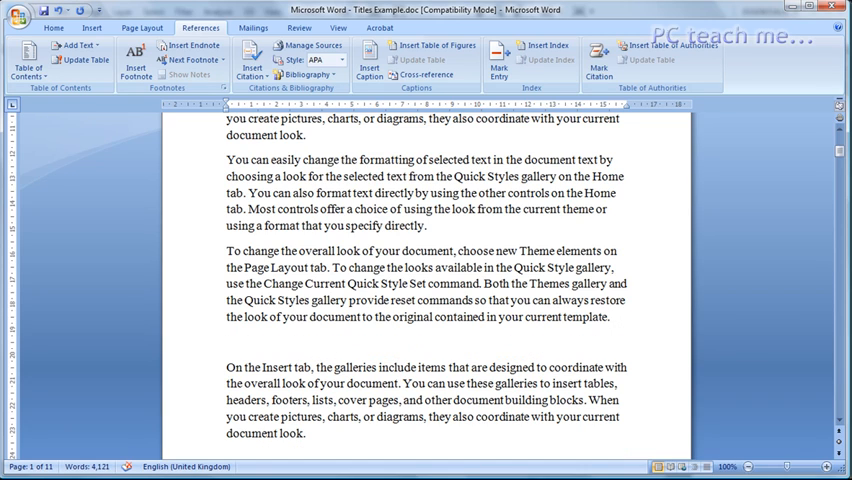
pyautogui.click(228, 340)
pyautogui.write('hello')
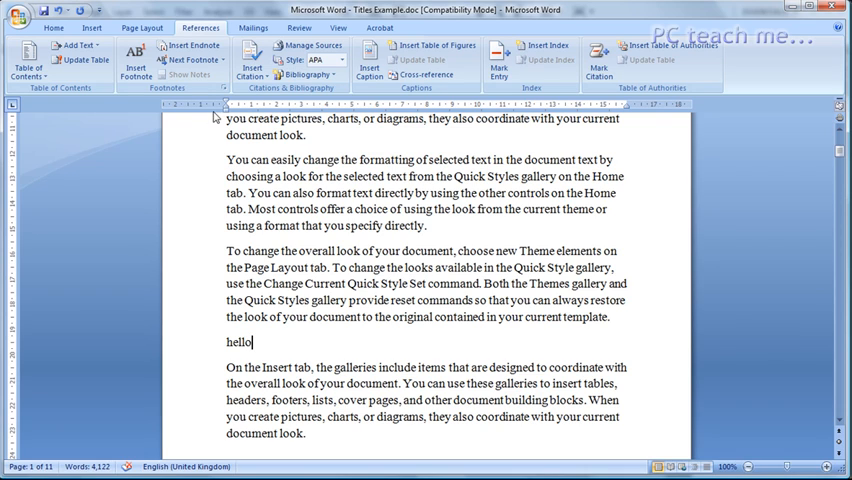
pyautogui.click(53, 27)
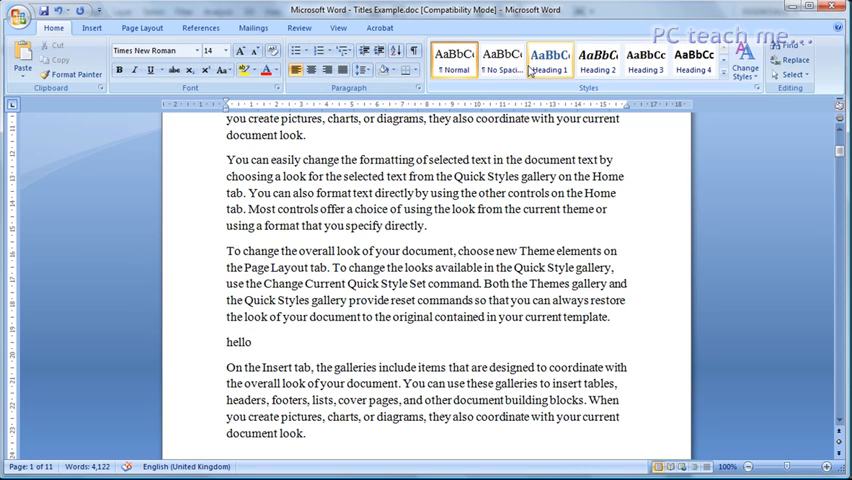
pyautogui.click(597, 60)
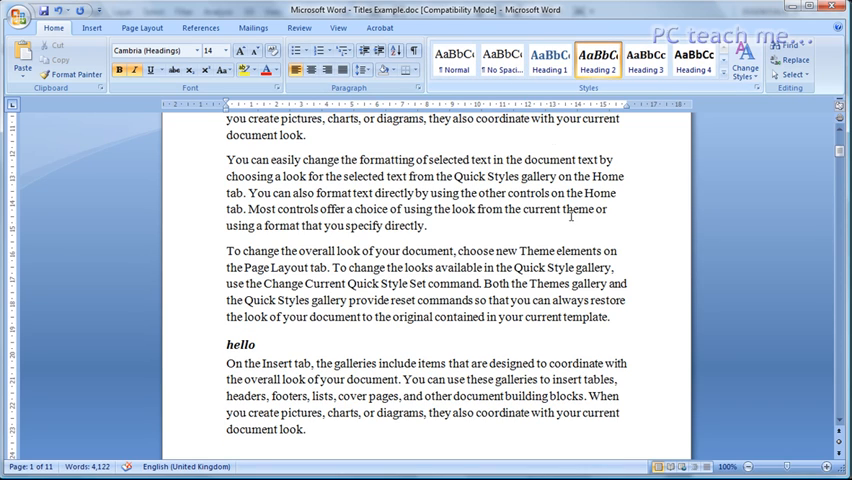
pyautogui.scroll(-3)
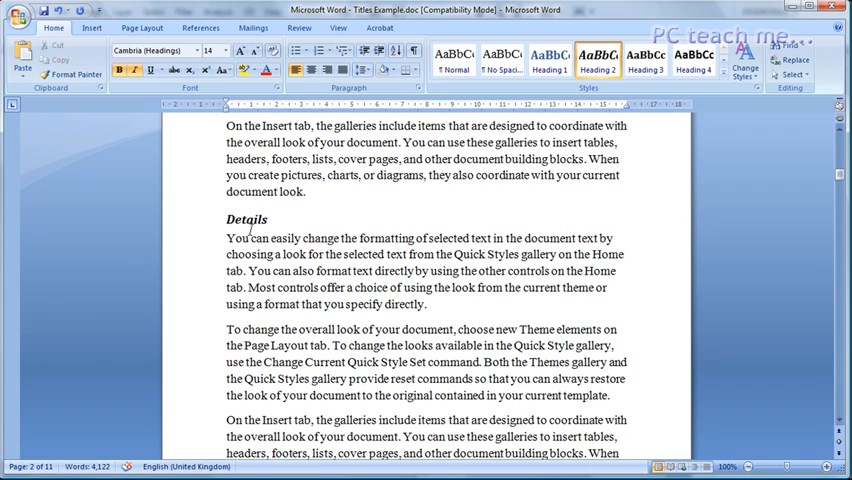
pyautogui.moveTo(256, 223)
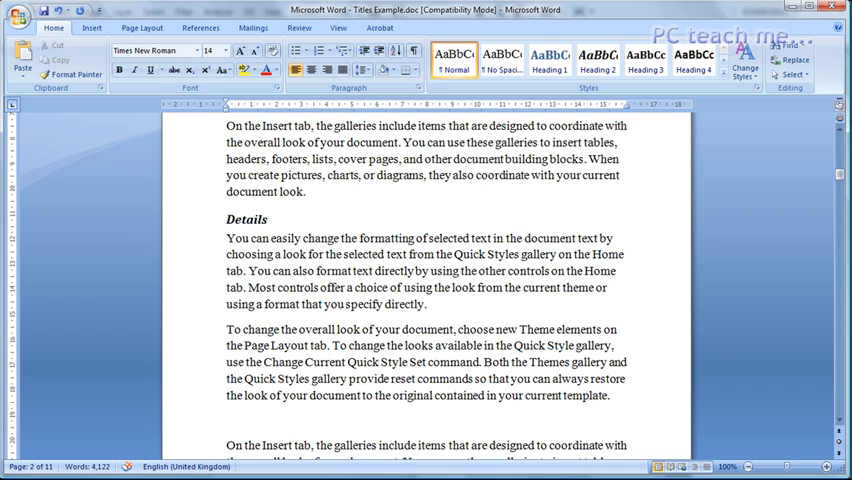
# Step: Enter 'test' on the empty line in the Details section as a Heading 3 subheading
pyautogui.write('test')
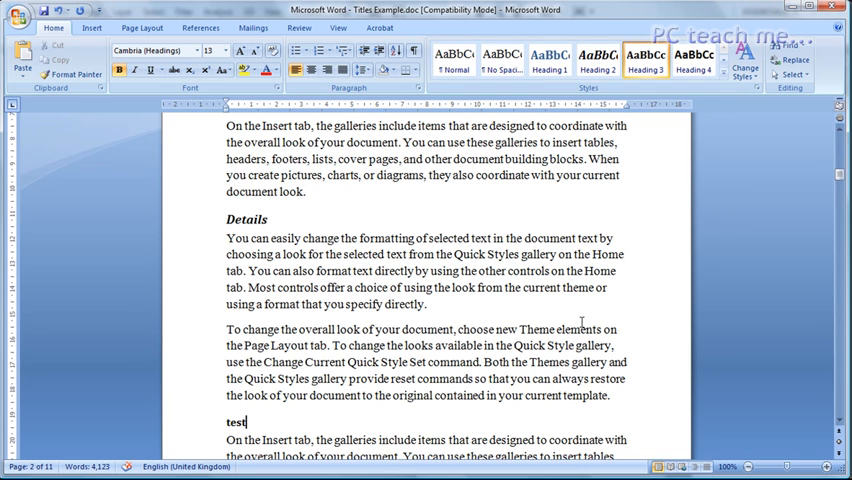
pyautogui.moveTo(841, 180)
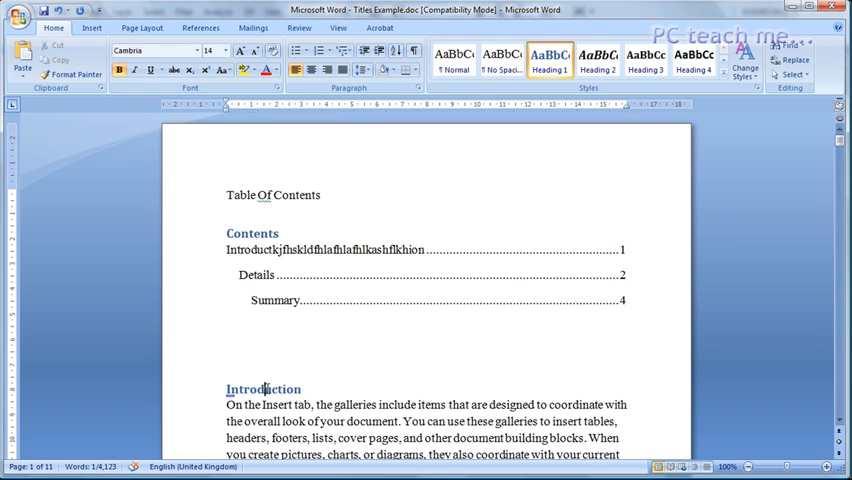
# Step: Update the entire table of contents so it lists Introduction, hello, Details, test and Summary
pyautogui.doubleClick(263, 389)
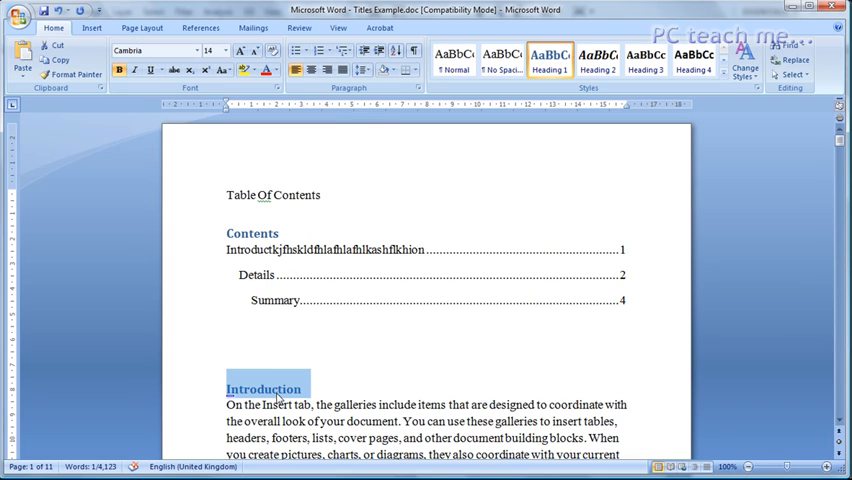
pyautogui.moveTo(268, 301)
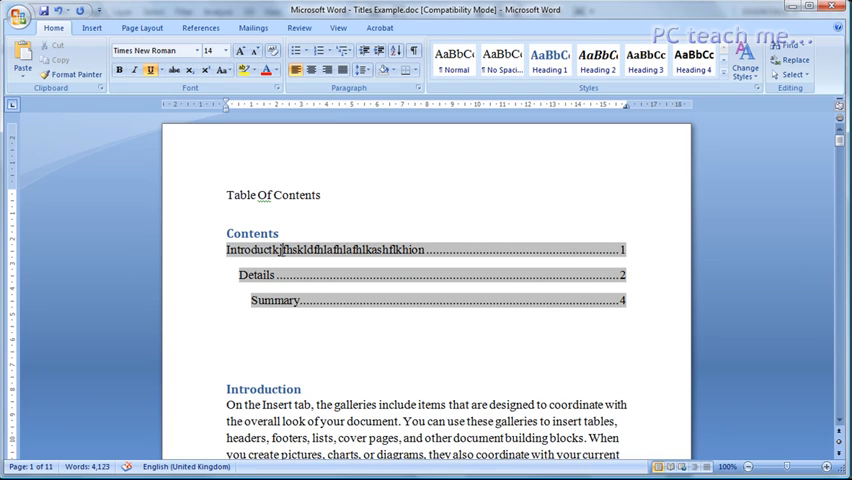
pyautogui.rightClick(285, 249)
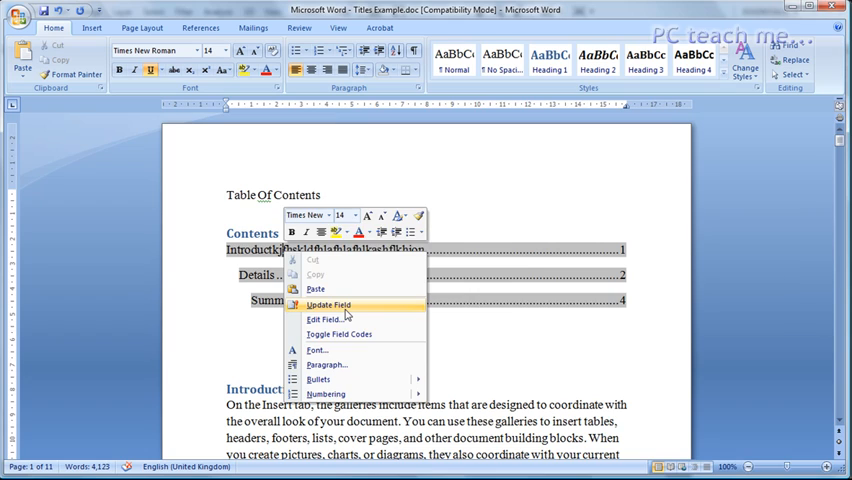
pyautogui.click(328, 304)
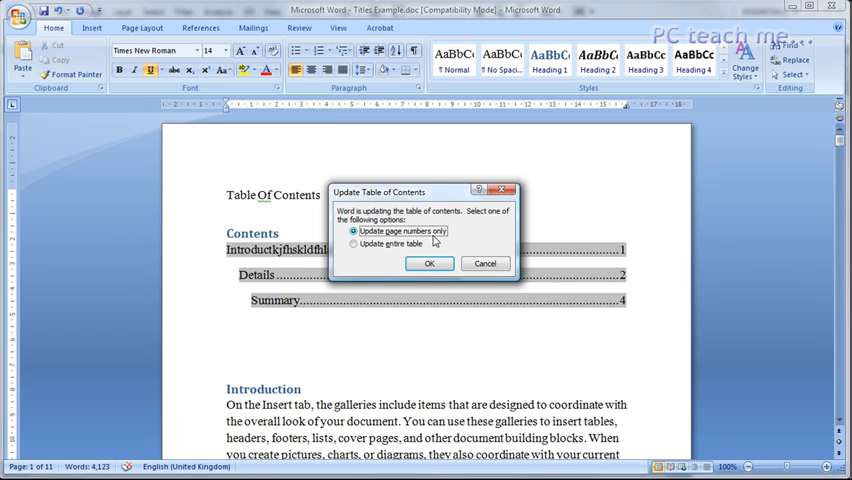
pyautogui.click(353, 243)
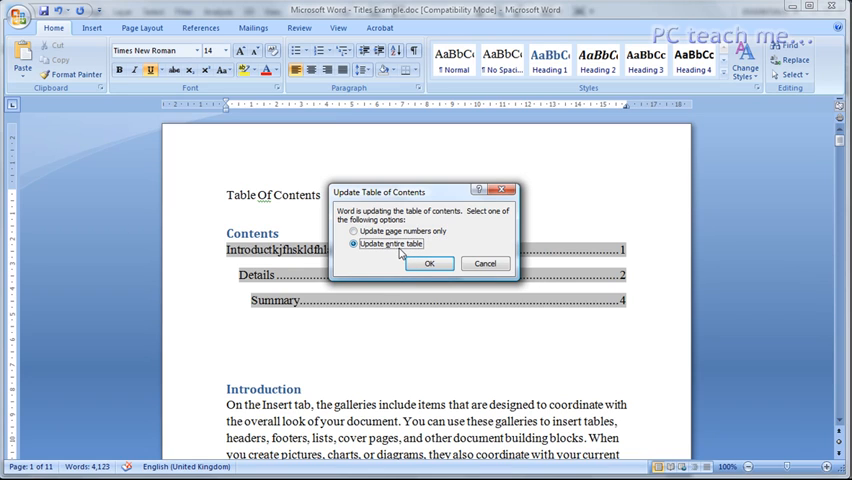
pyautogui.moveTo(376, 270)
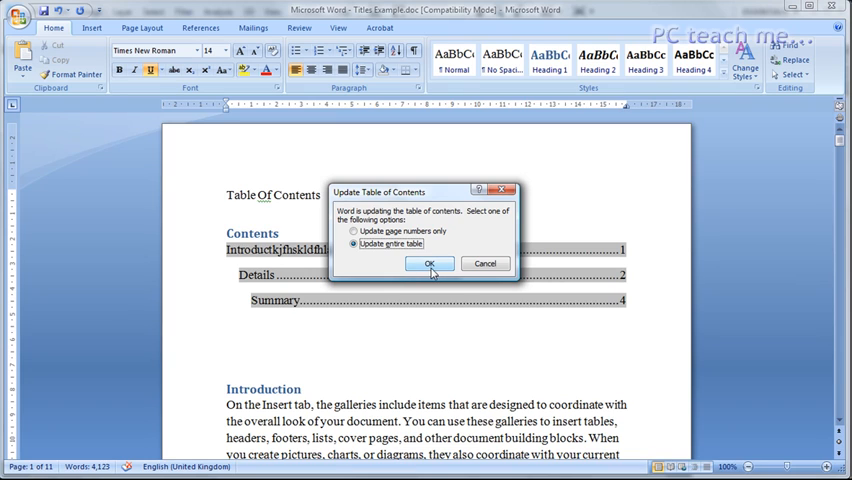
pyautogui.click(429, 264)
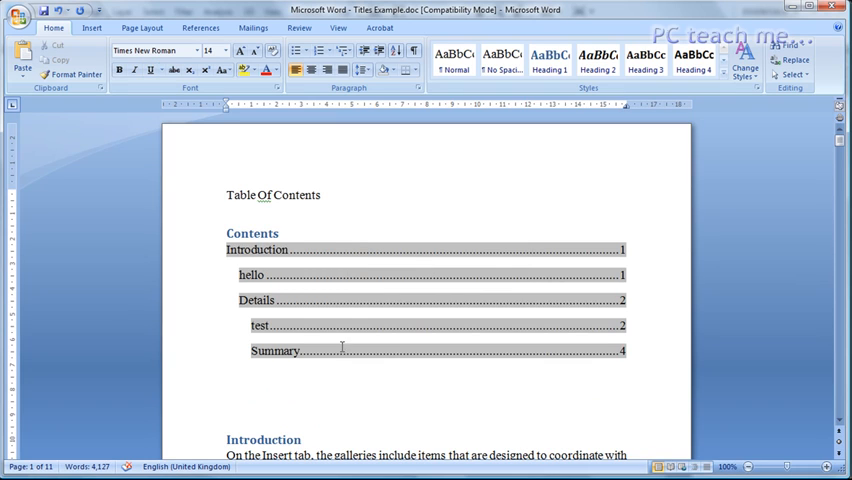
pyautogui.moveTo(260, 325)
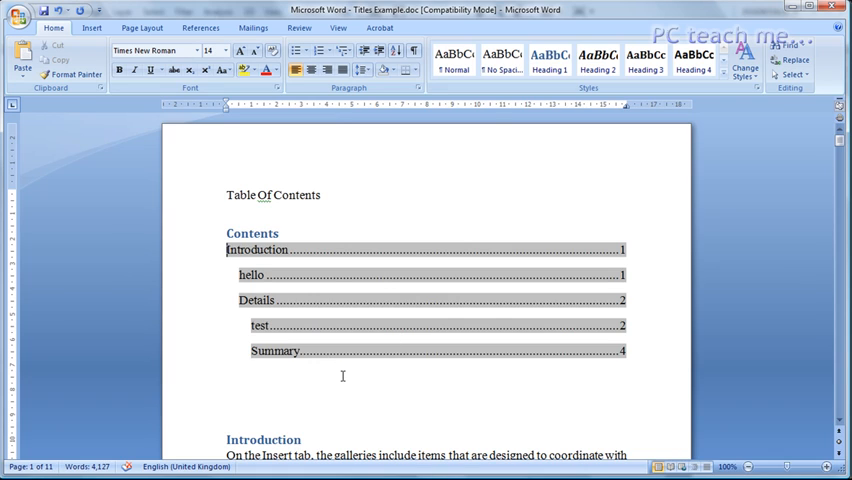
pyautogui.moveTo(317, 376)
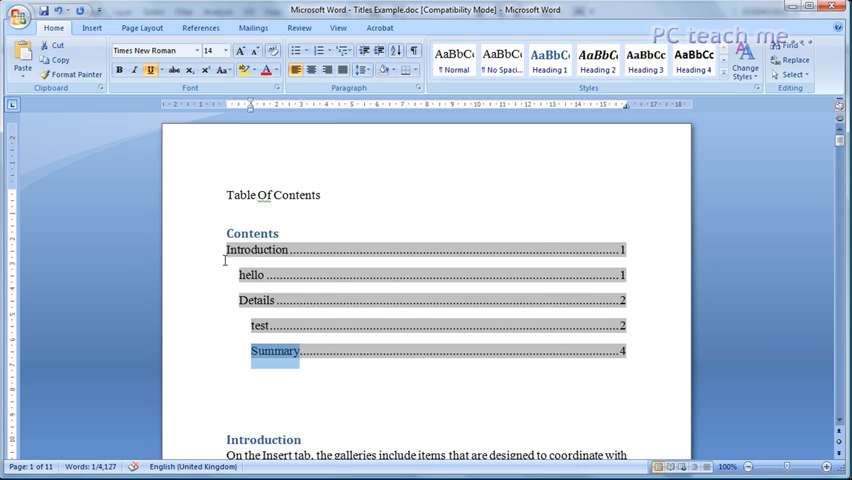
pyautogui.moveTo(305, 373)
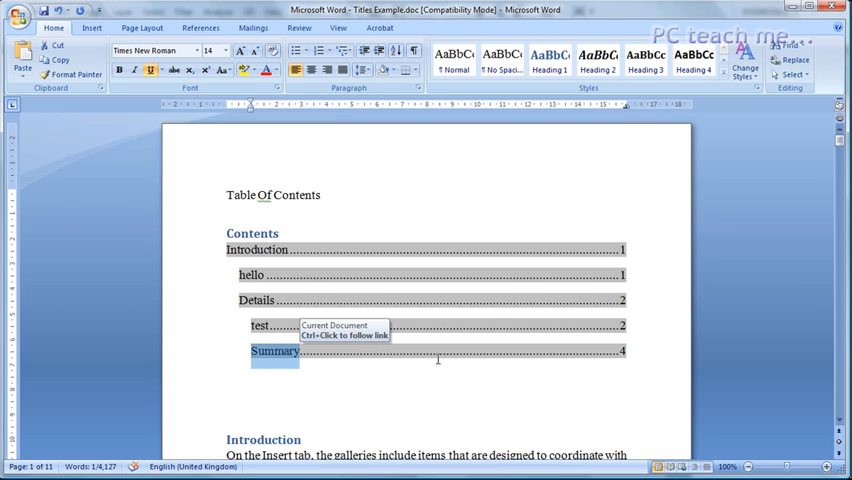
pyautogui.moveTo(443, 358)
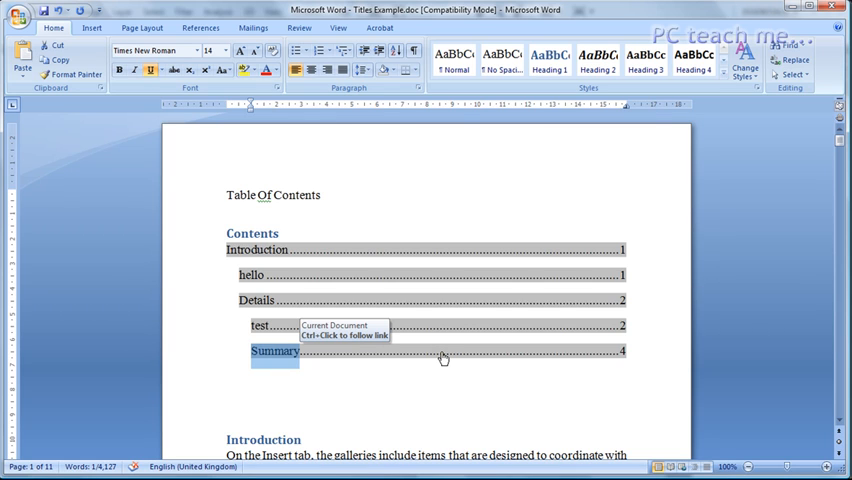
# Step: Restyle Summary as Heading 1 and update the entire table so it appears at top level
pyautogui.click(272, 351)
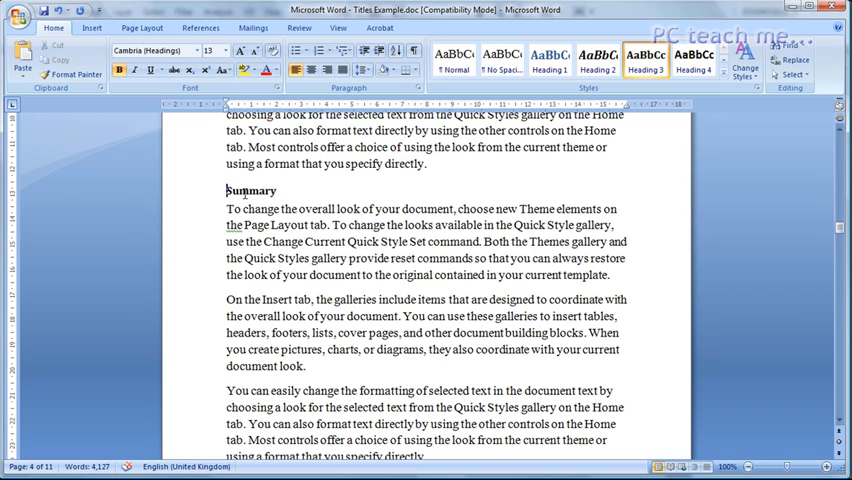
pyautogui.click(549, 60)
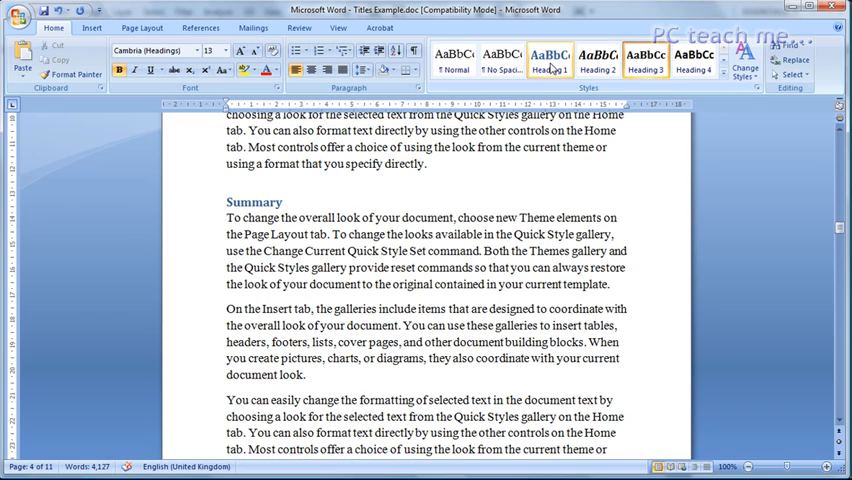
pyautogui.click(549, 60)
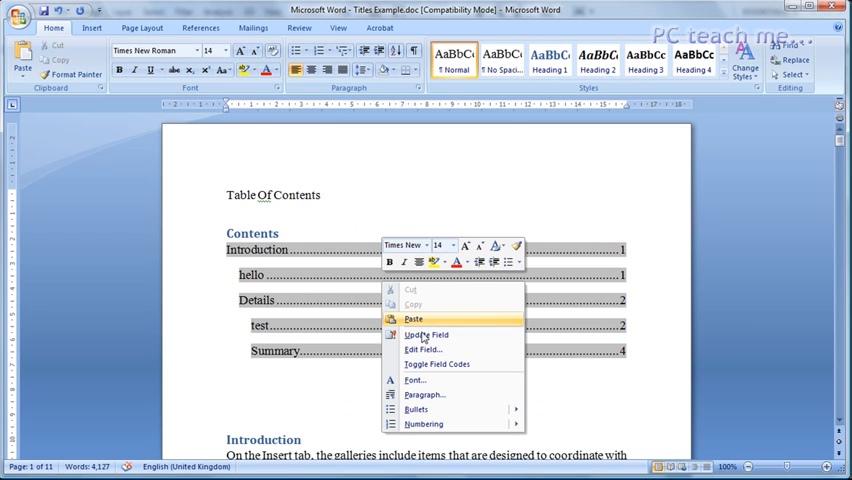
pyautogui.click(426, 334)
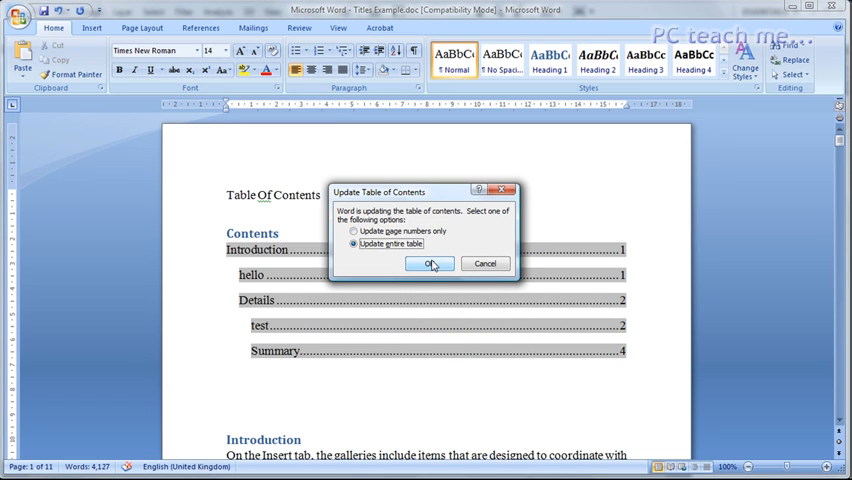
pyautogui.click(430, 263)
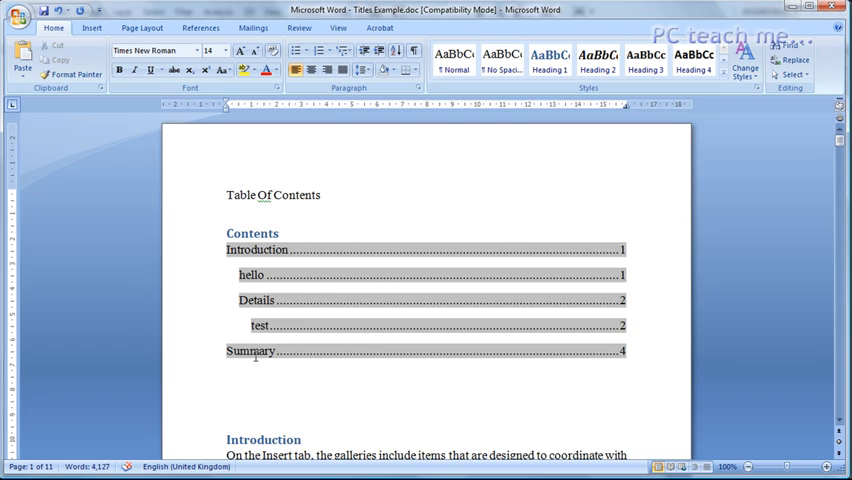
pyautogui.moveTo(270, 325)
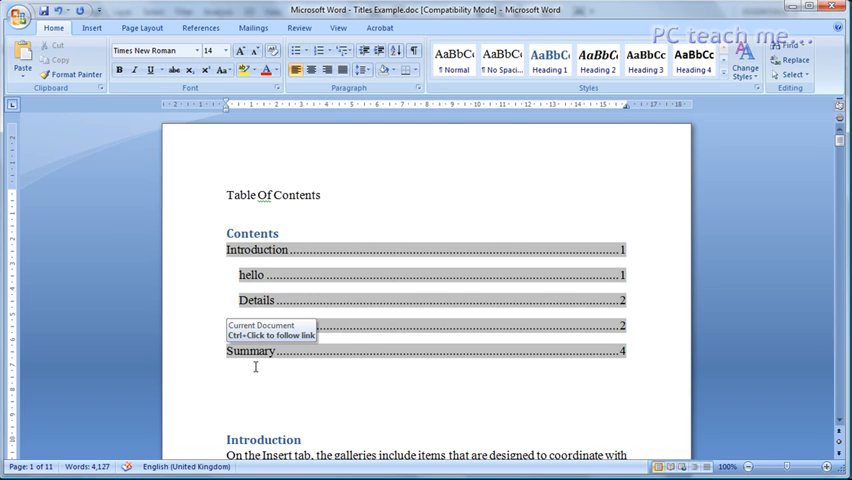